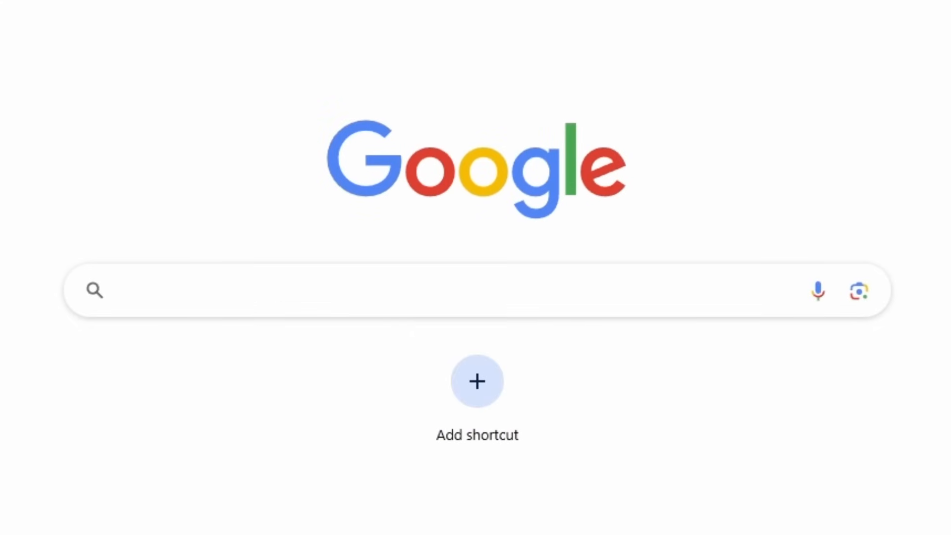
Search Google for 'how to make honey fast in bee swarm simulator'.
{"action": "type", "text": "how to make honey fast in bee swarm simulator"}
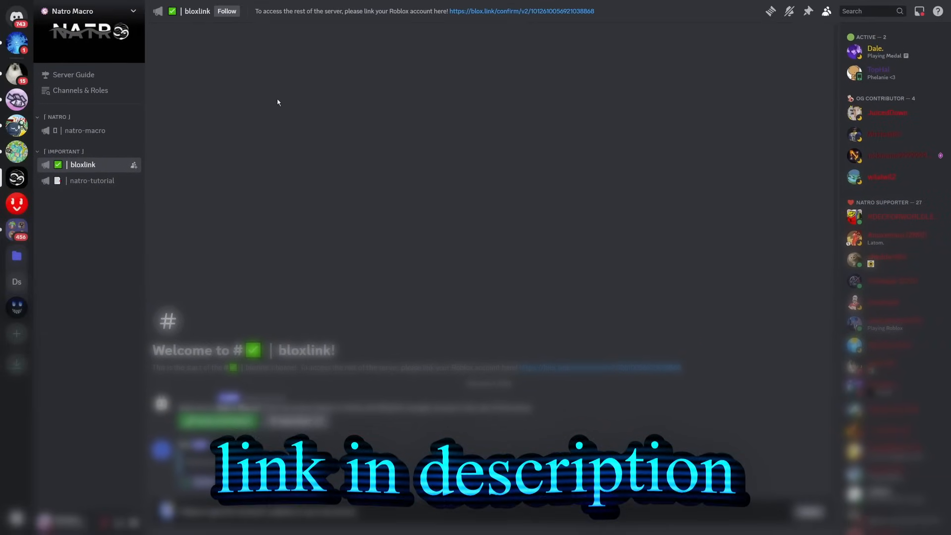
Download Natro Macro v1.0.0.2 from #natro-macro, continuing past the download warning.
{"action": "left_click", "coordinate": [84, 130]}
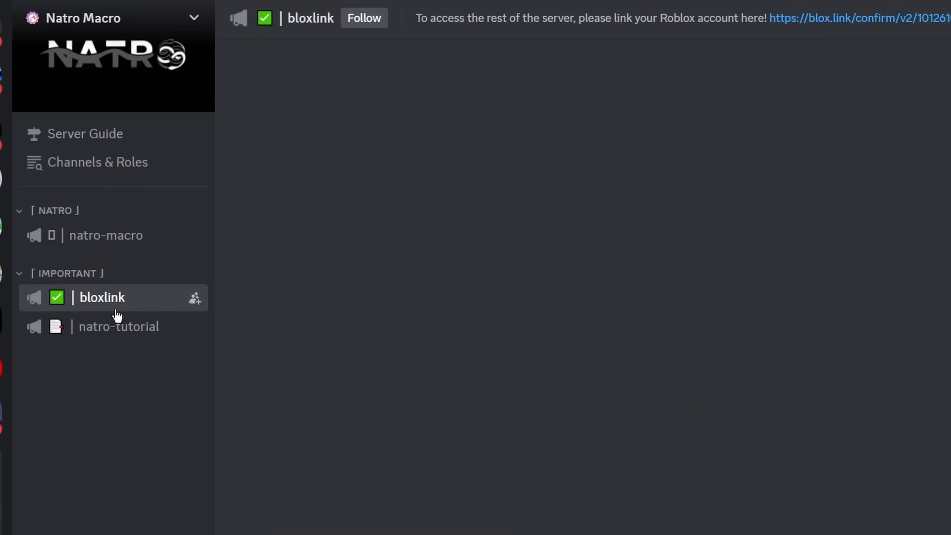
{"action": "left_click", "coordinate": [105, 235]}
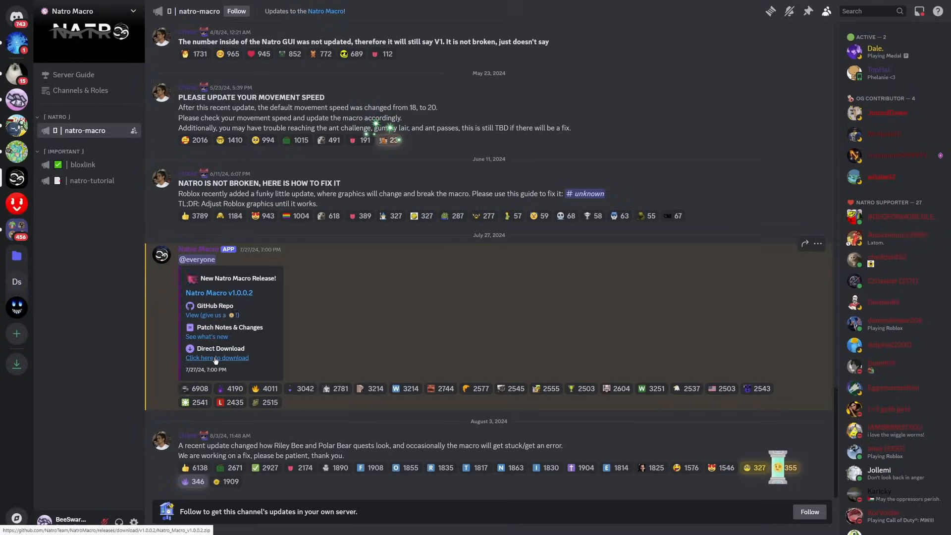
{"action": "left_click", "coordinate": [217, 358]}
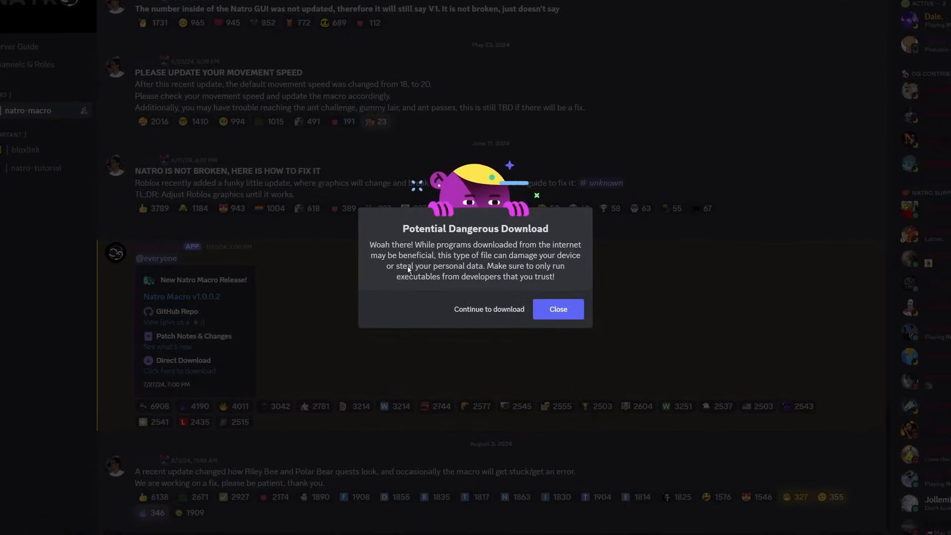
{"action": "left_click", "coordinate": [558, 309]}
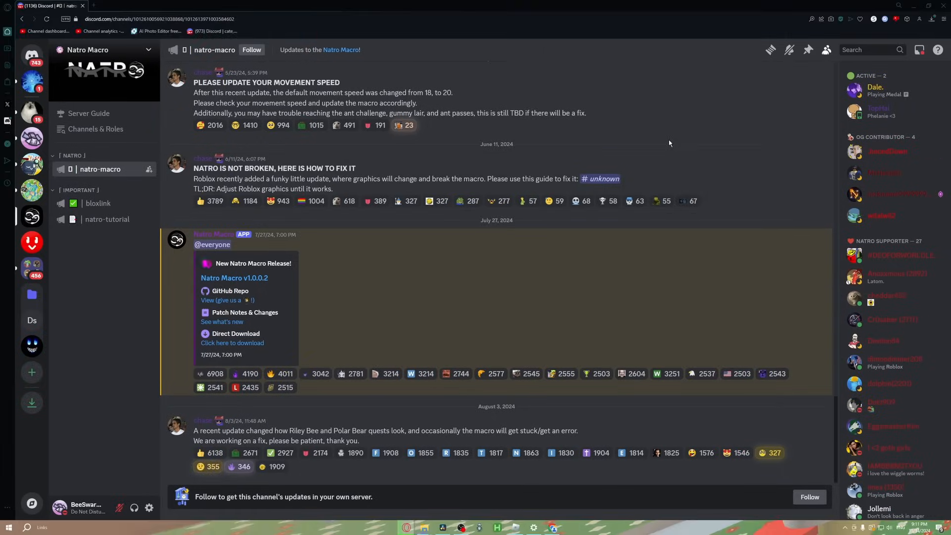
{"action": "mouse_move", "coordinate": [511, 530]}
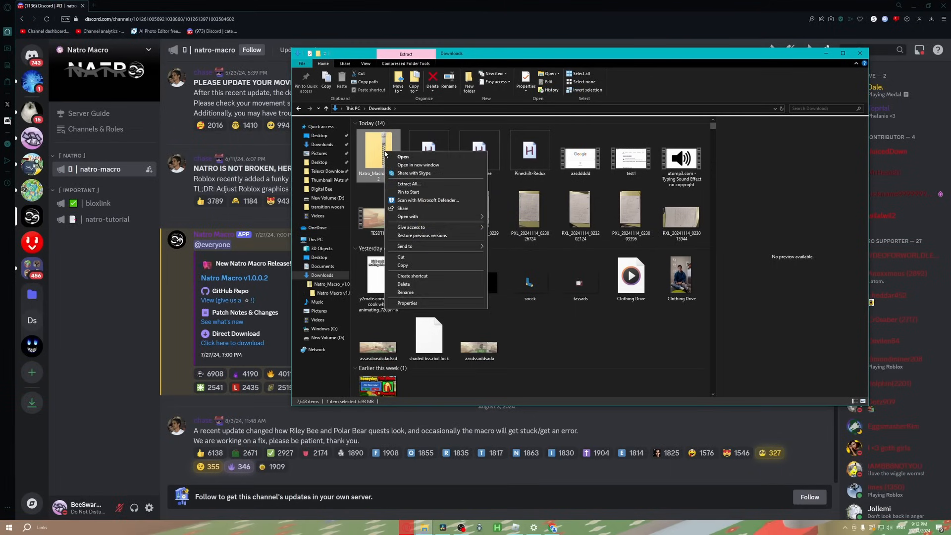
{"action": "mouse_move", "coordinate": [378, 157]}
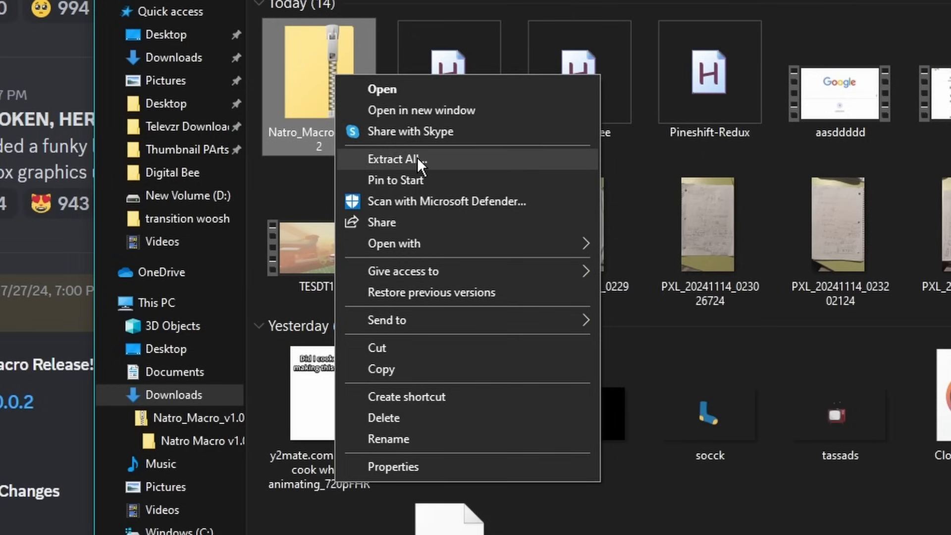
Extract the Natro Macro v1.0.0.2 zip and run START from the extracted folder.
{"action": "left_click", "coordinate": [390, 159]}
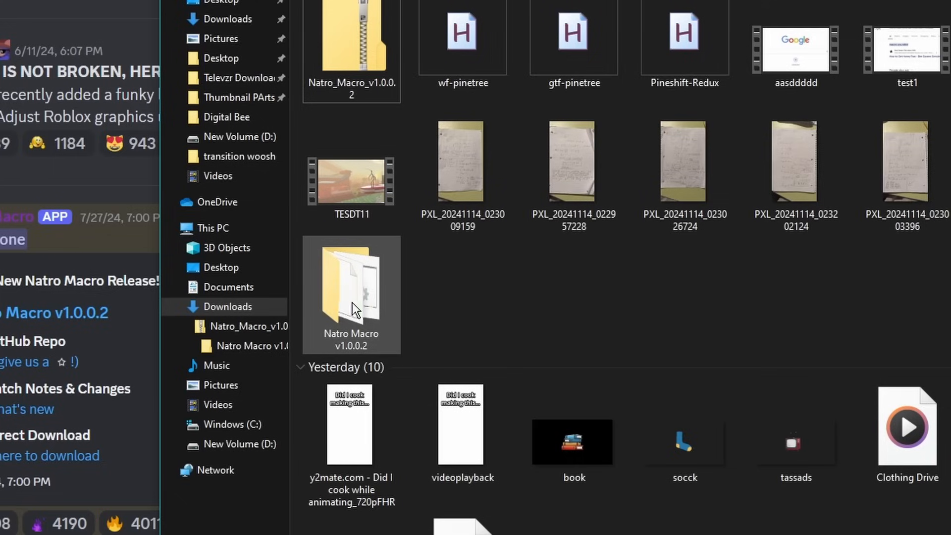
{"action": "double_click", "coordinate": [351, 284]}
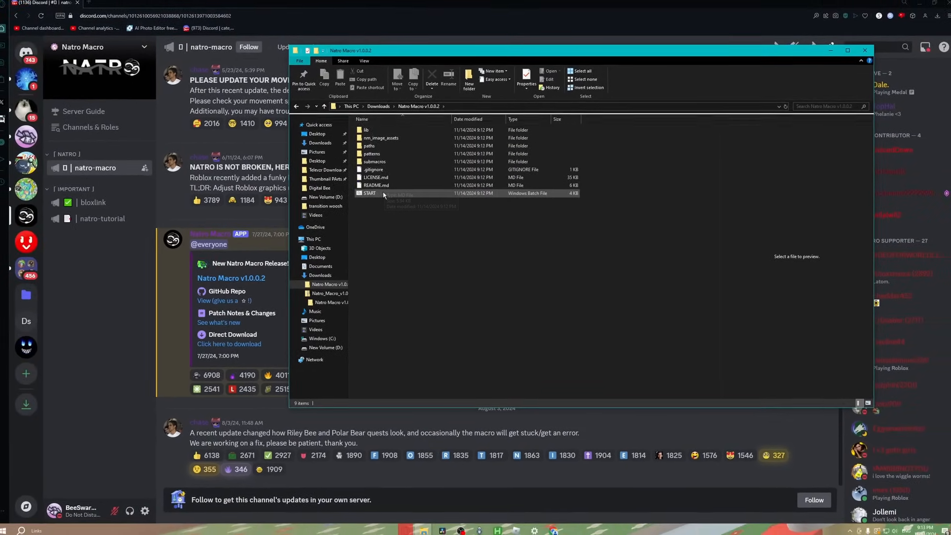
{"action": "left_click", "coordinate": [369, 193]}
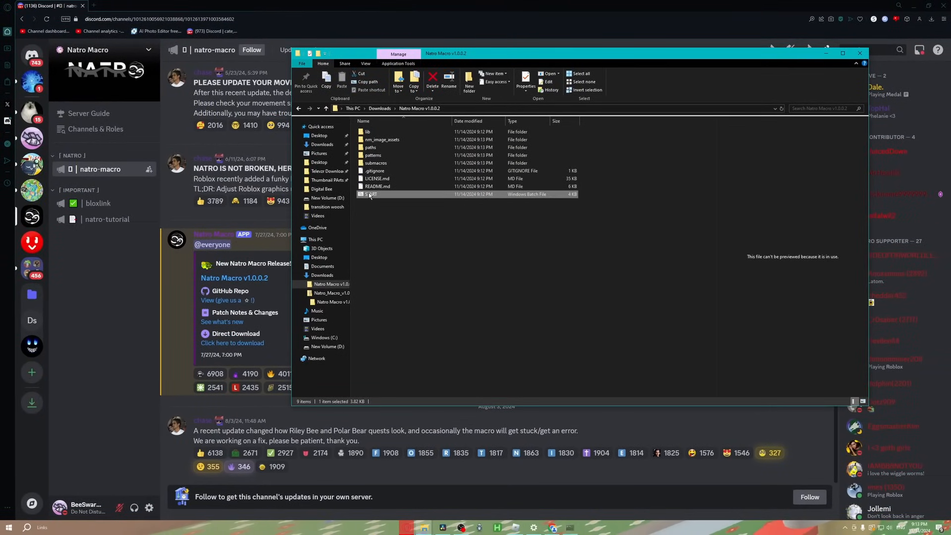
{"action": "double_click", "coordinate": [370, 194]}
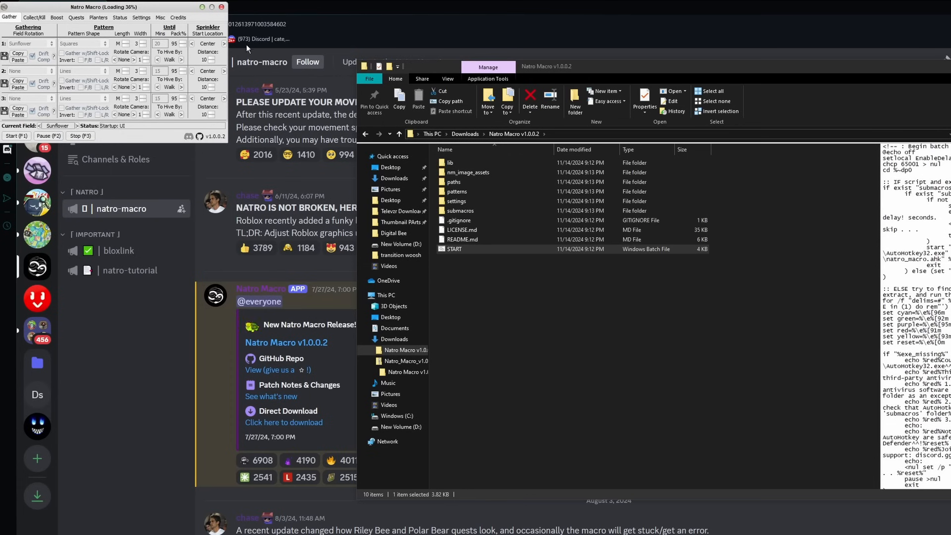
{"action": "left_click", "coordinate": [223, 71]}
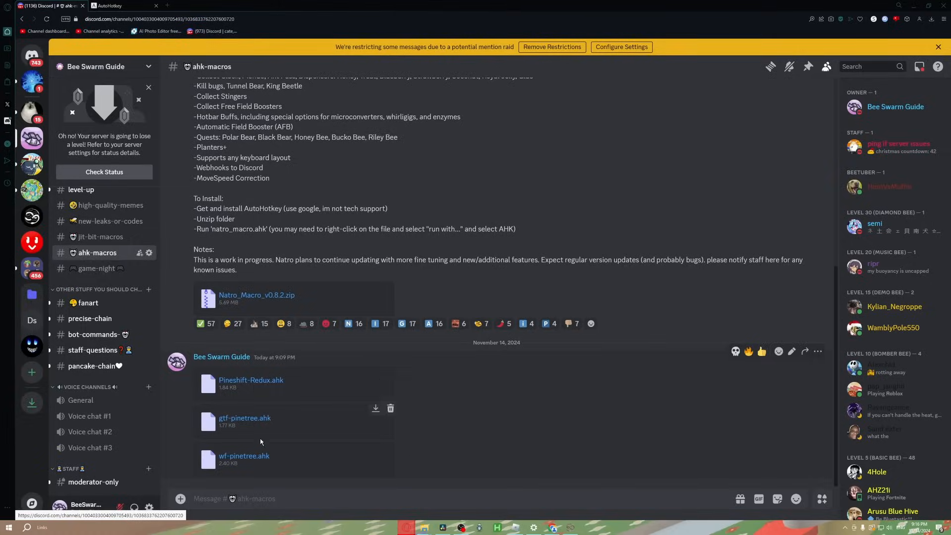
Download the Pineshift-Redux.ahk attachment from the #ahk-macros channel.
{"action": "left_click", "coordinate": [375, 370]}
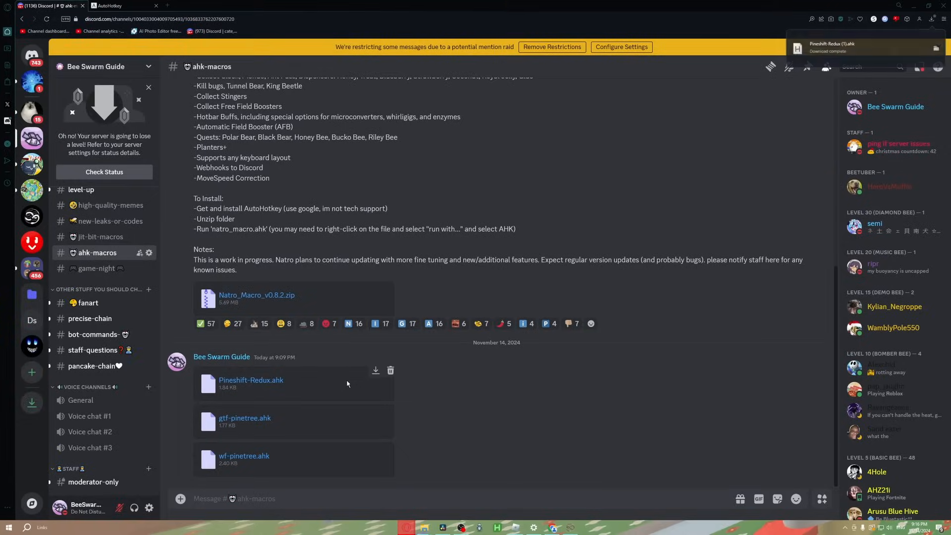
{"action": "left_click", "coordinate": [243, 418]}
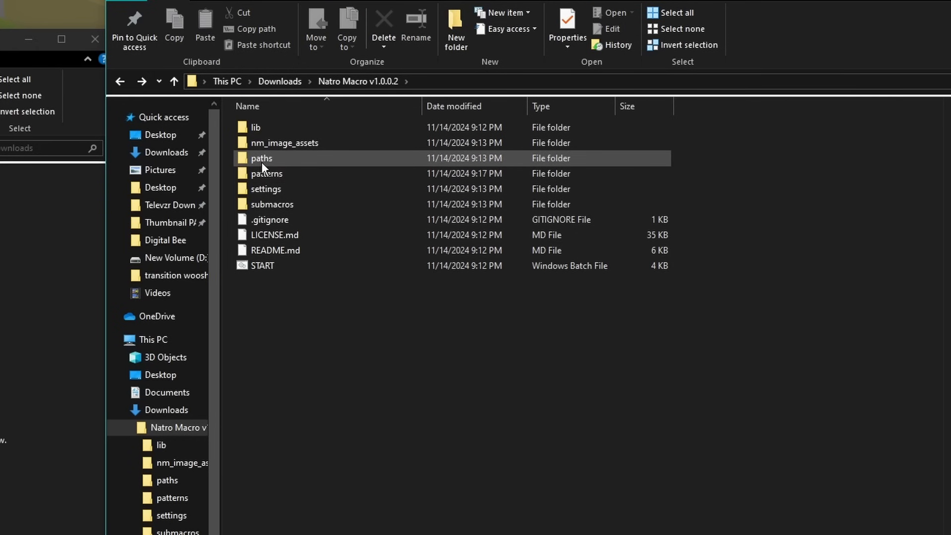
Open the patterns folder inside the Natro Macro v1.0.0.2 directory.
{"action": "double_click", "coordinate": [261, 158]}
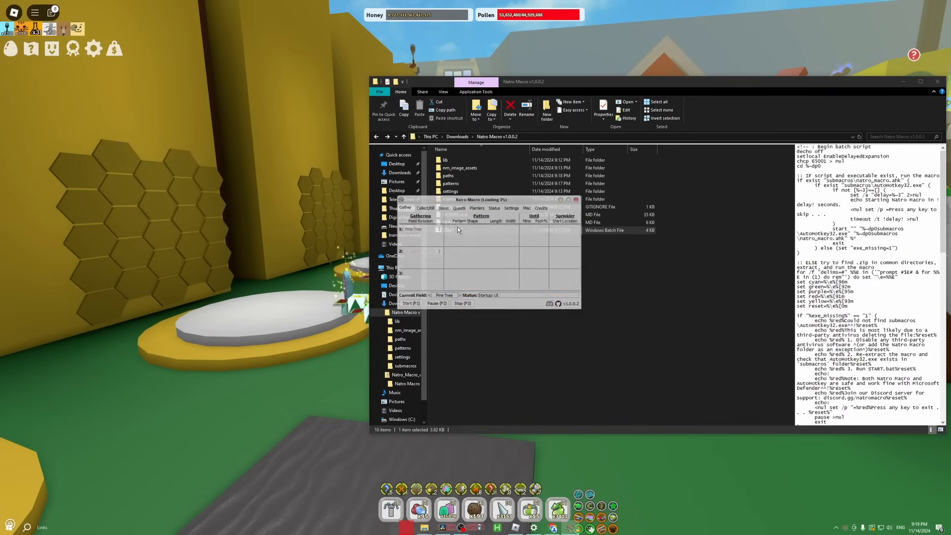
Give the first field shift-lock gathering and walk-to-hive, and pick Spider as third field.
{"action": "left_click", "coordinate": [484, 220]}
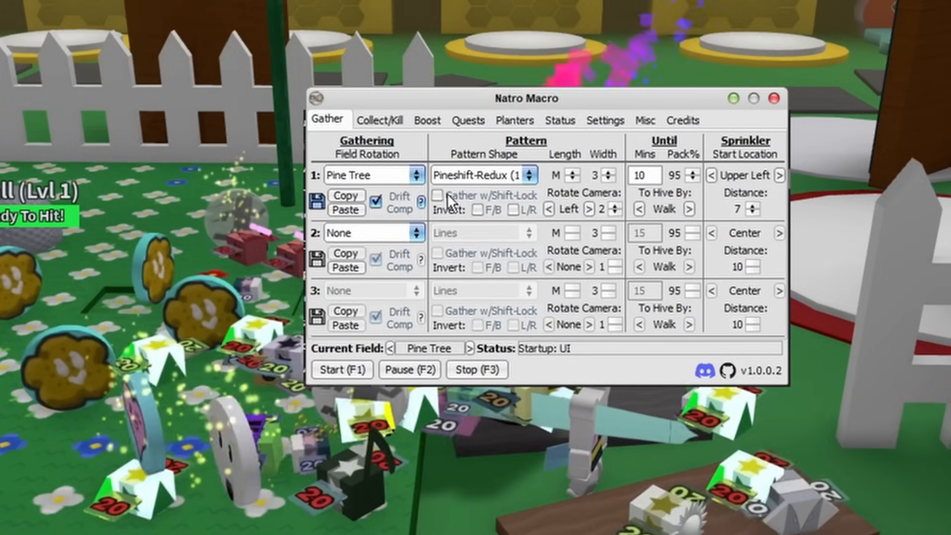
{"action": "left_click", "coordinate": [437, 196]}
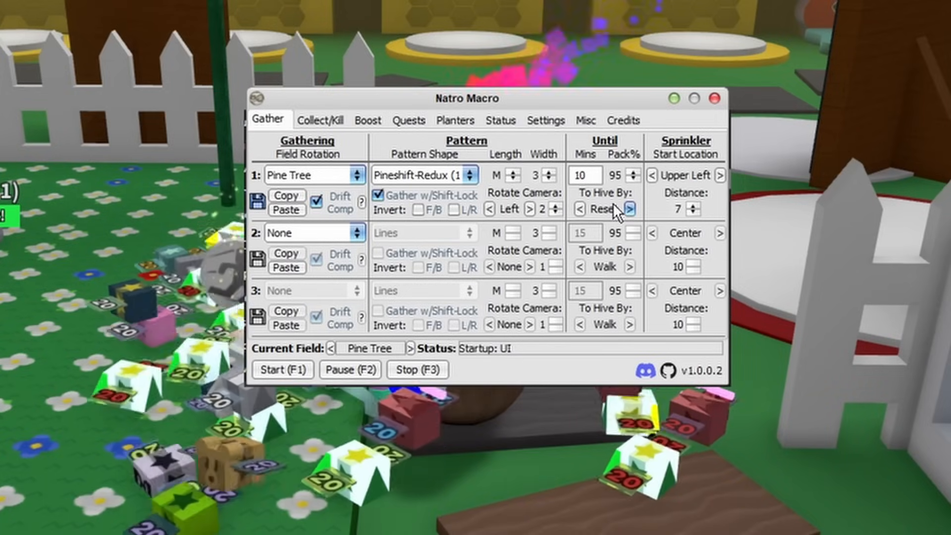
{"action": "left_click", "coordinate": [629, 209]}
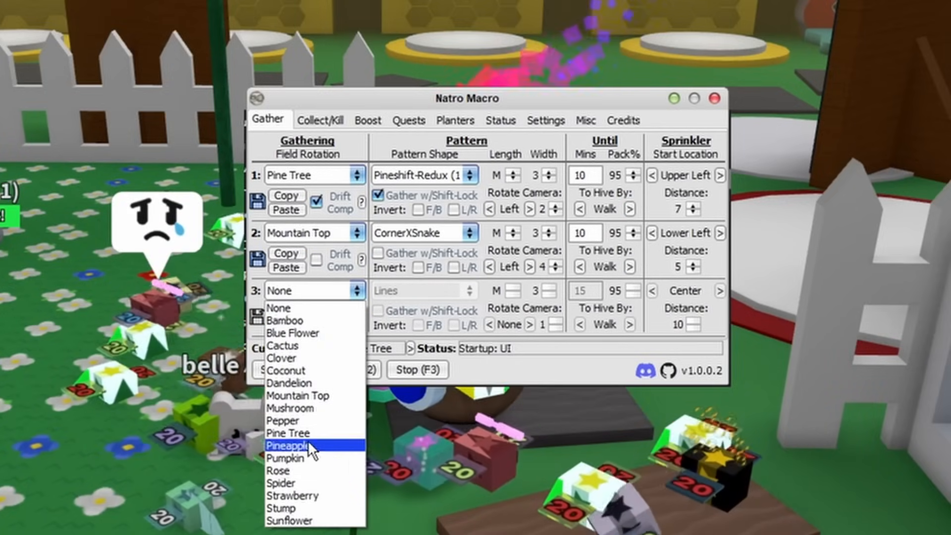
{"action": "left_click", "coordinate": [281, 482]}
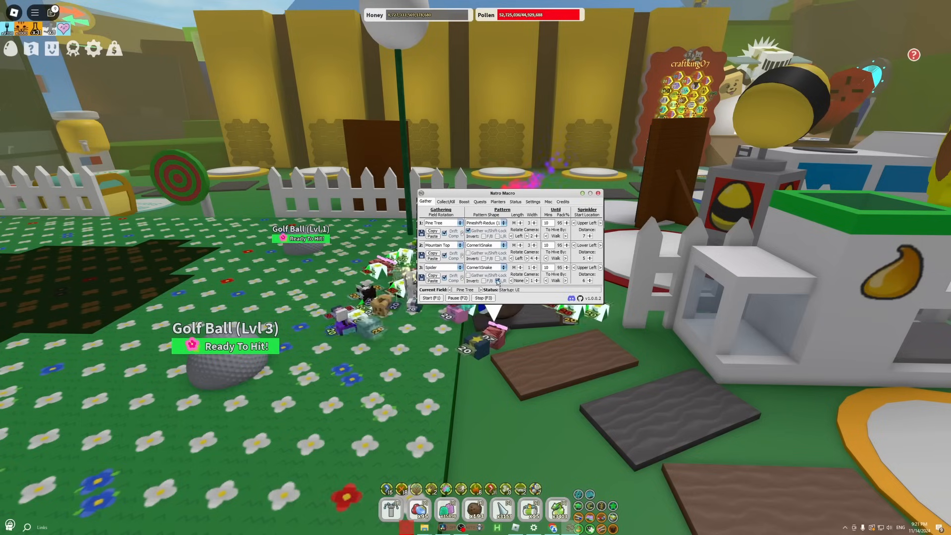
{"action": "left_click", "coordinate": [445, 201]}
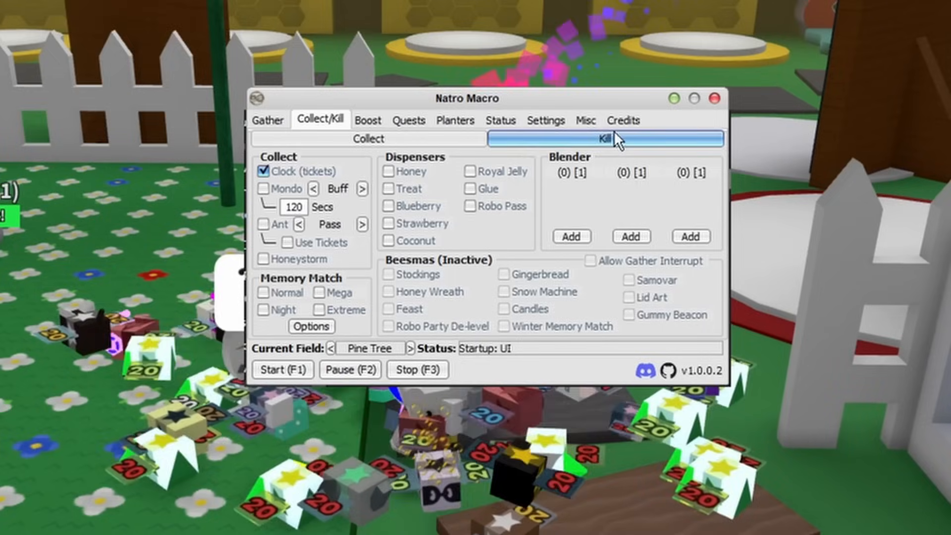
Switch to the Kill sub-tab of the bug-killing options.
{"action": "left_click", "coordinate": [546, 120]}
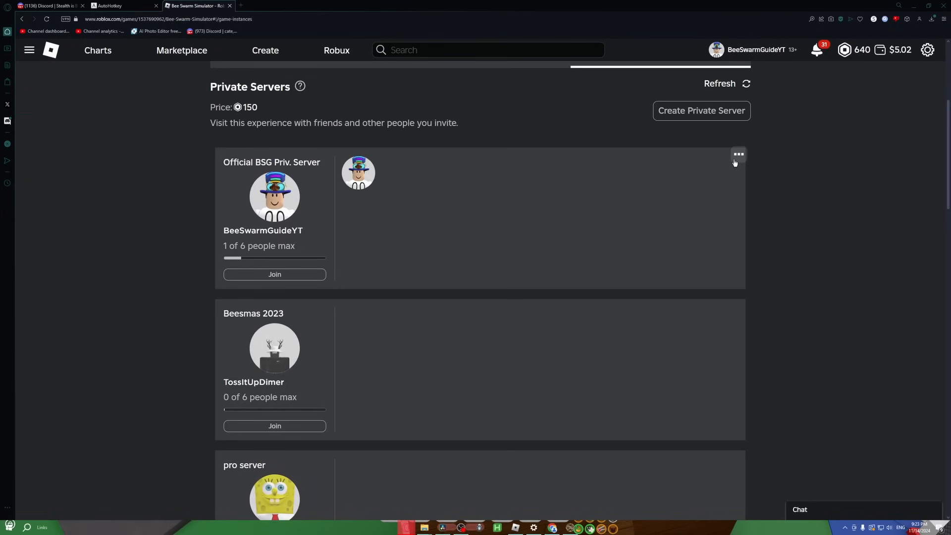
Open the ⋯ options menu on the Official BSG Priv. Server.
{"action": "left_click", "coordinate": [738, 154]}
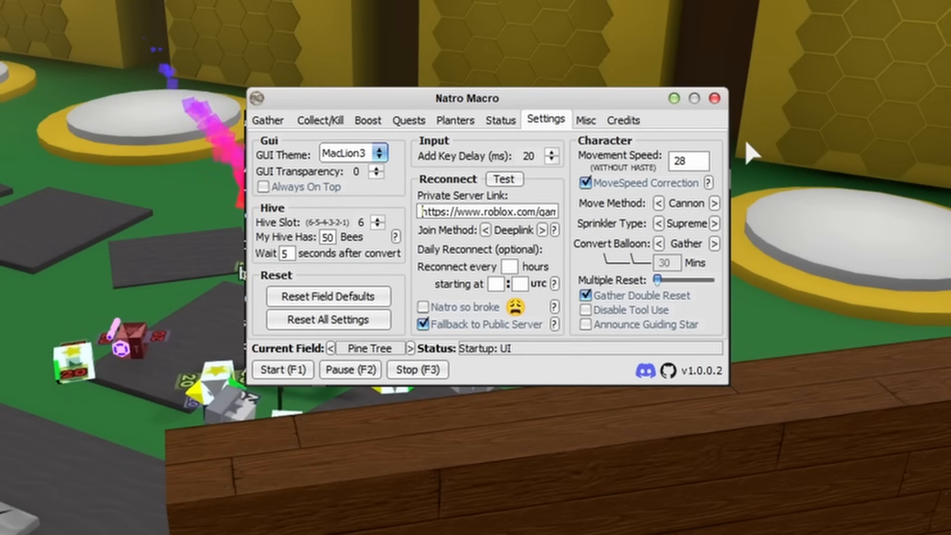
Cycle Sprinkler Type to Supreme, then browse Collect/Kill and Gather before opening Status.
{"action": "left_click", "coordinate": [687, 161]}
{"action": "type", "text": "33.5"}
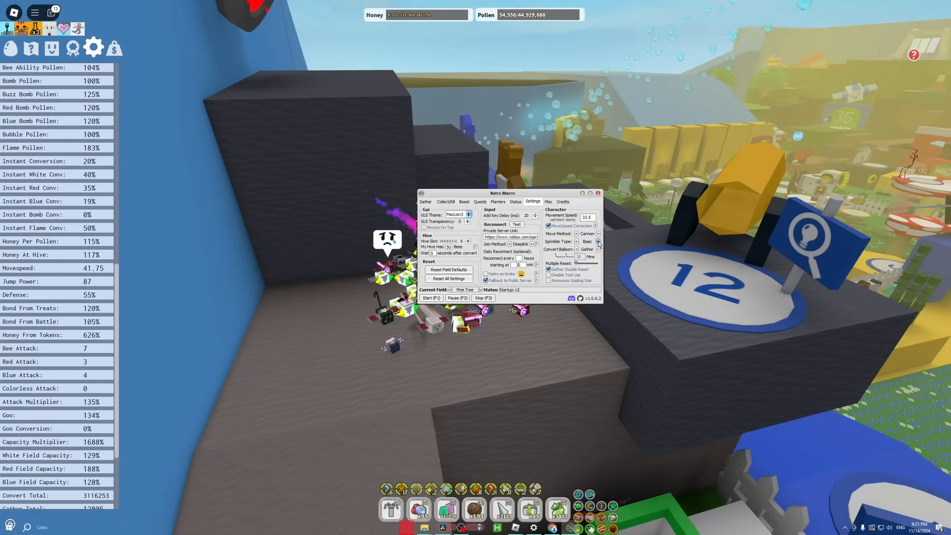
{"action": "left_click", "coordinate": [598, 241]}
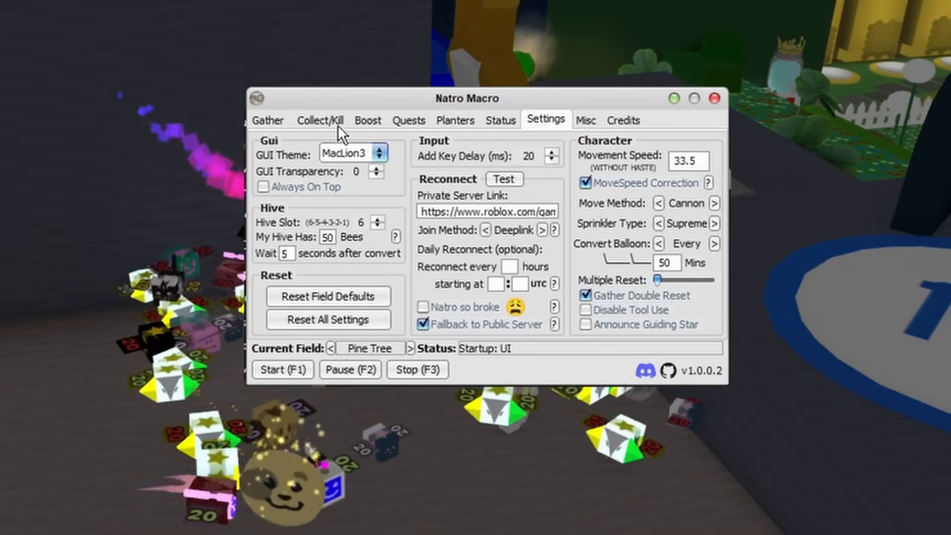
{"action": "left_click", "coordinate": [321, 120]}
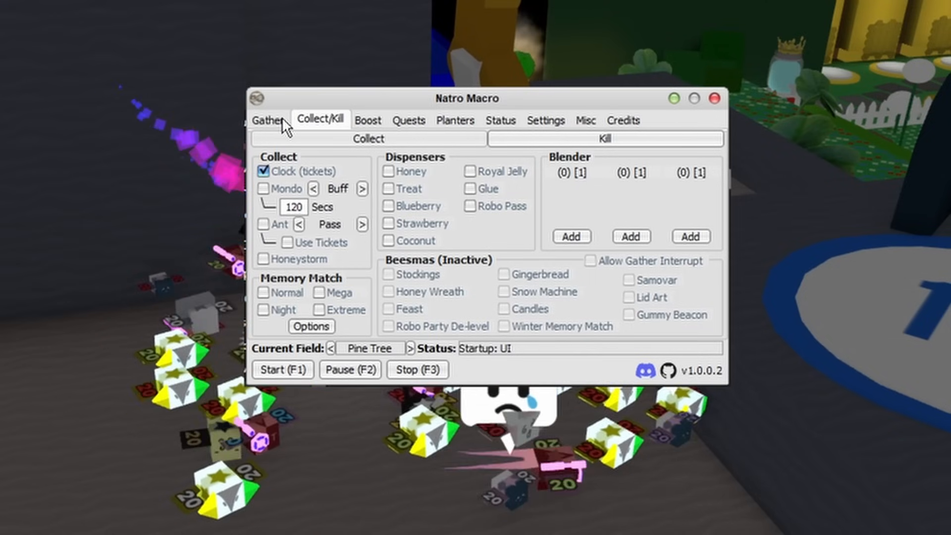
{"action": "left_click", "coordinate": [271, 119]}
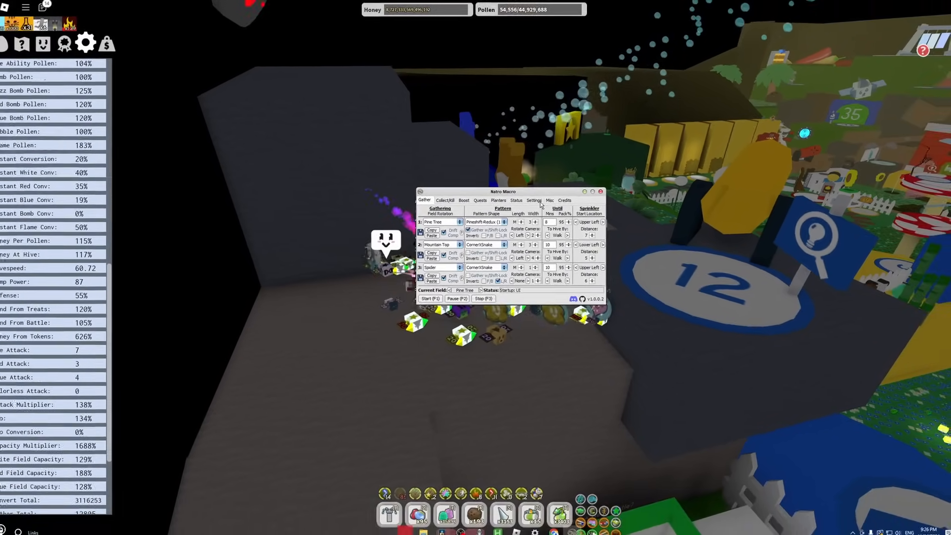
{"action": "left_click", "coordinate": [516, 200]}
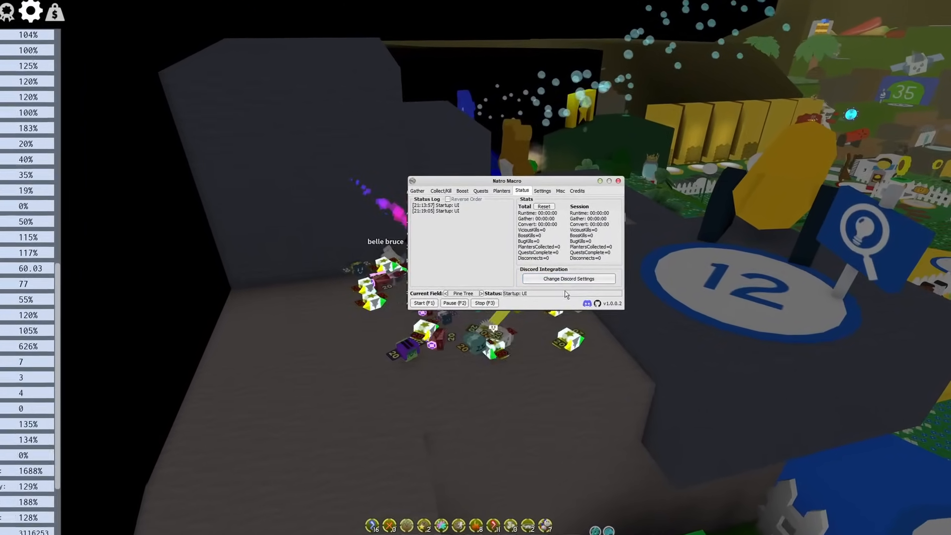
Create a new webhook in the bsg-macro channel's integration settings.
{"action": "left_click", "coordinate": [568, 278]}
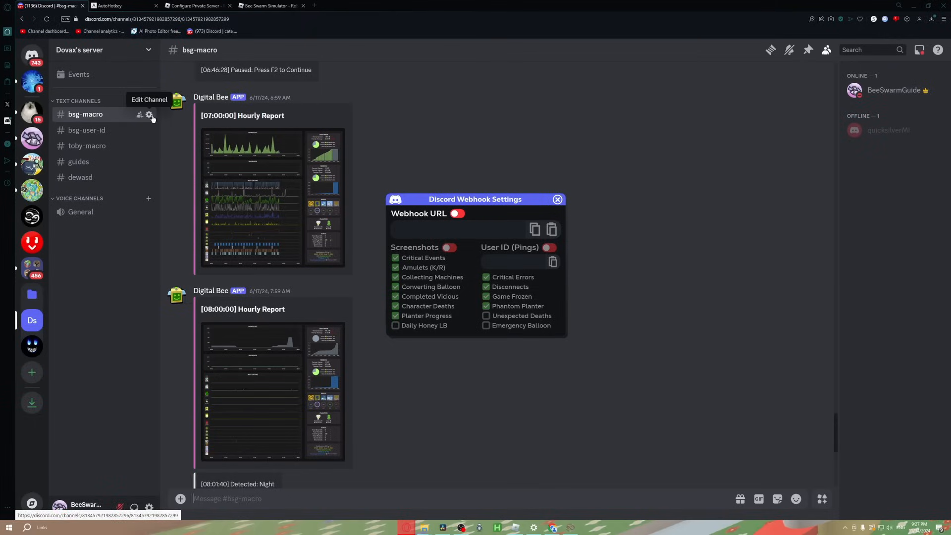
{"action": "left_click", "coordinate": [148, 114]}
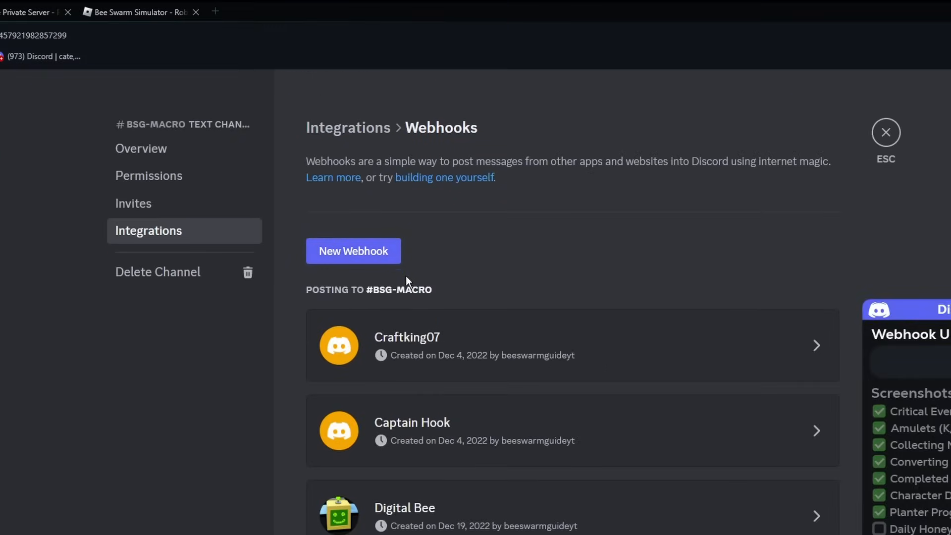
{"action": "left_click", "coordinate": [412, 431]}
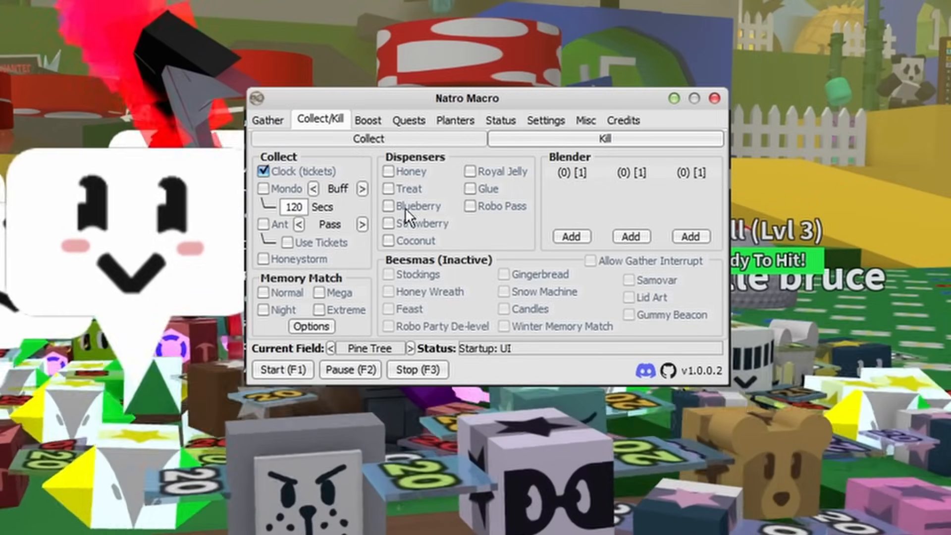
Keep Clock ticket collection on, leave Mondo unchecked, and enable Extreme Memory Match.
{"action": "left_click", "coordinate": [263, 171]}
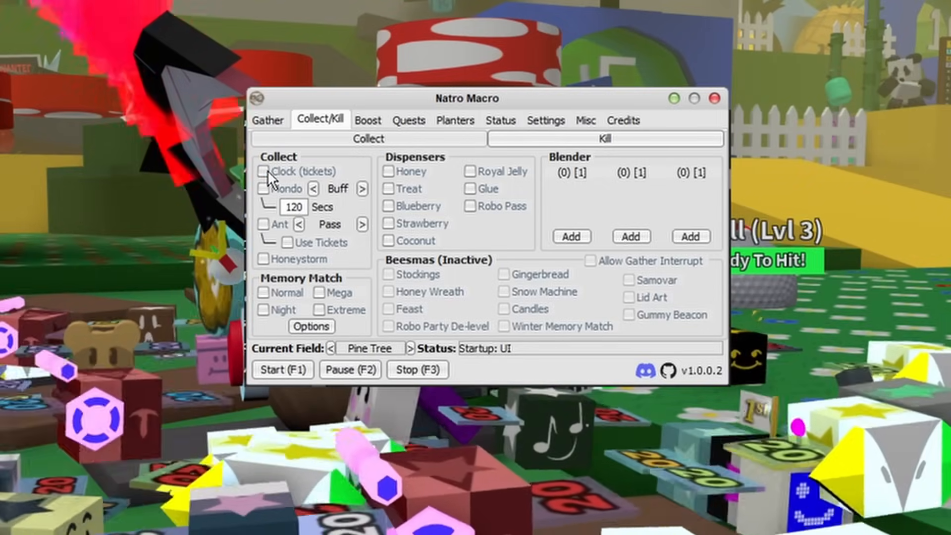
{"action": "left_click", "coordinate": [264, 172]}
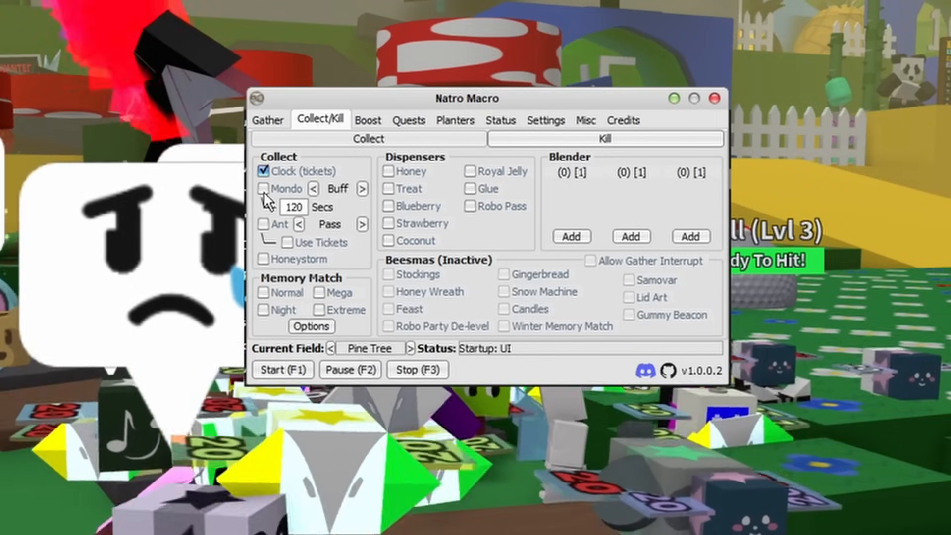
{"action": "left_click", "coordinate": [263, 188]}
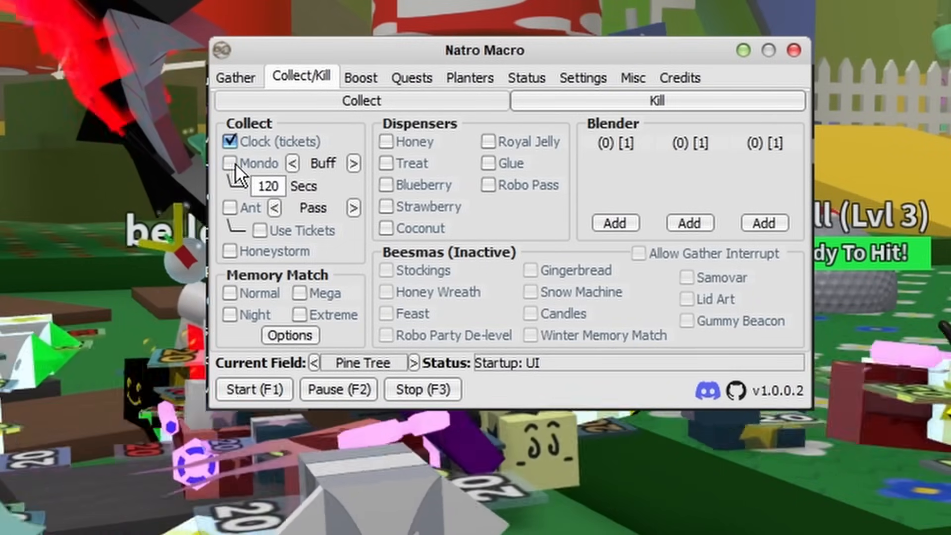
{"action": "left_click", "coordinate": [263, 224]}
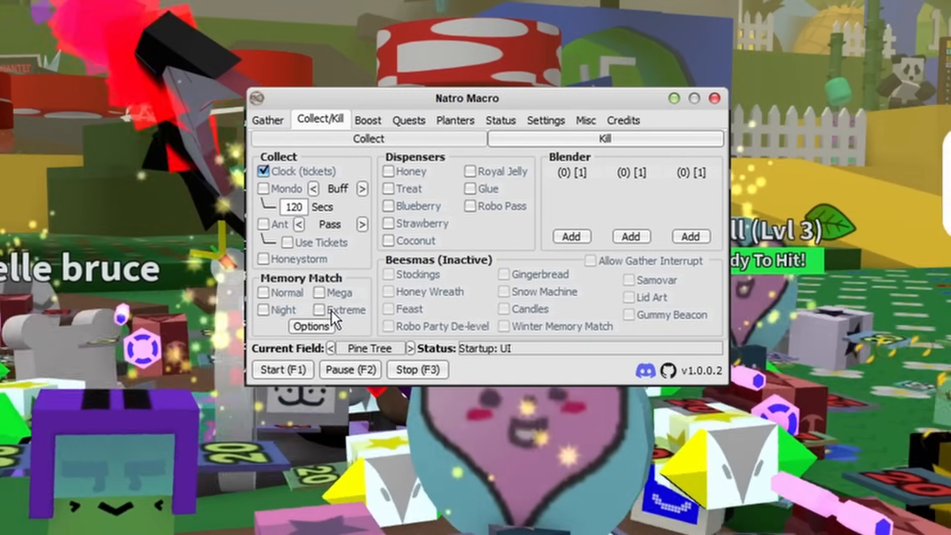
{"action": "left_click", "coordinate": [319, 311]}
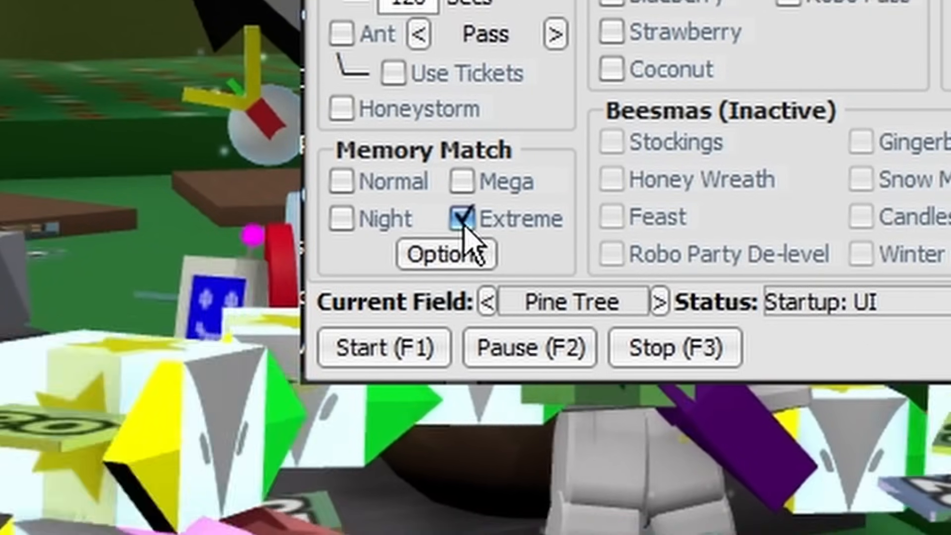
{"action": "left_click", "coordinate": [446, 253]}
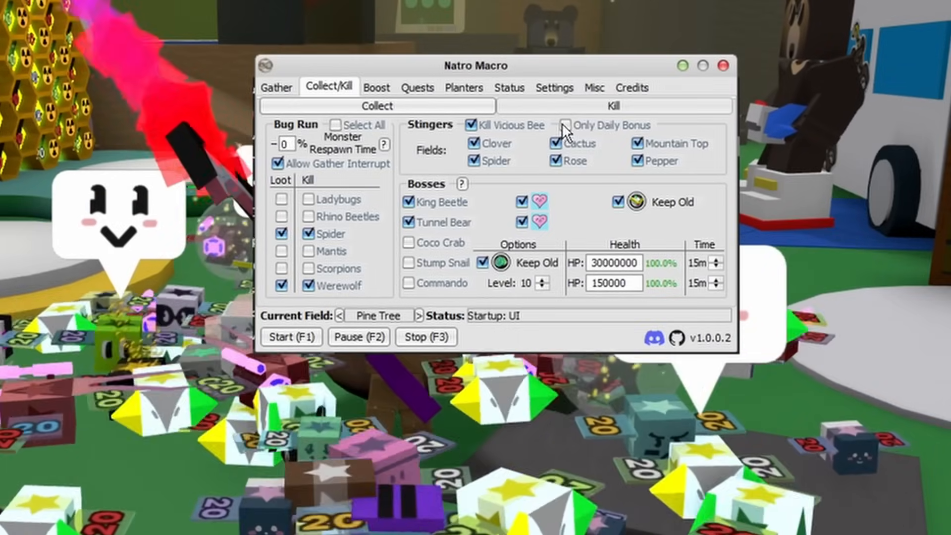
Limit Vicious Bee kills with the Only Daily Bonus option.
{"action": "left_click", "coordinate": [565, 125]}
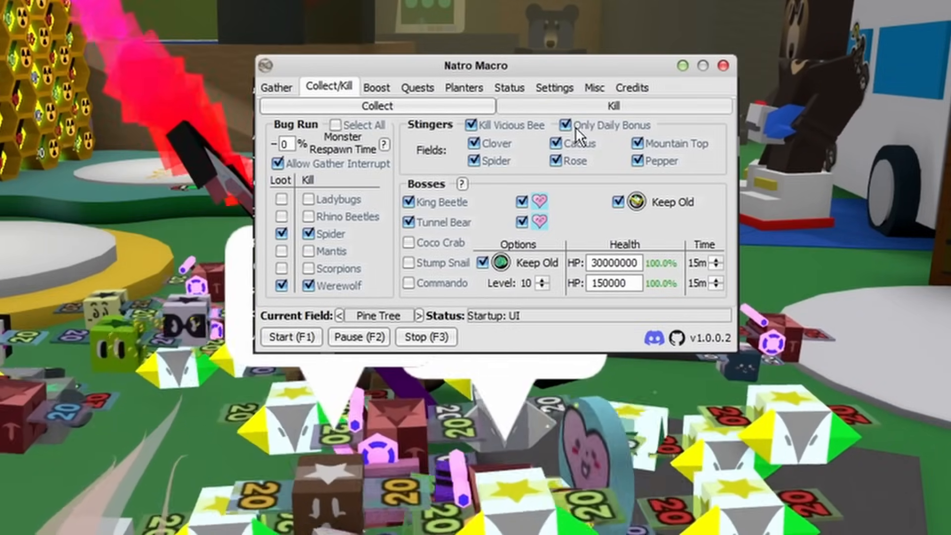
{"action": "left_click", "coordinate": [563, 125]}
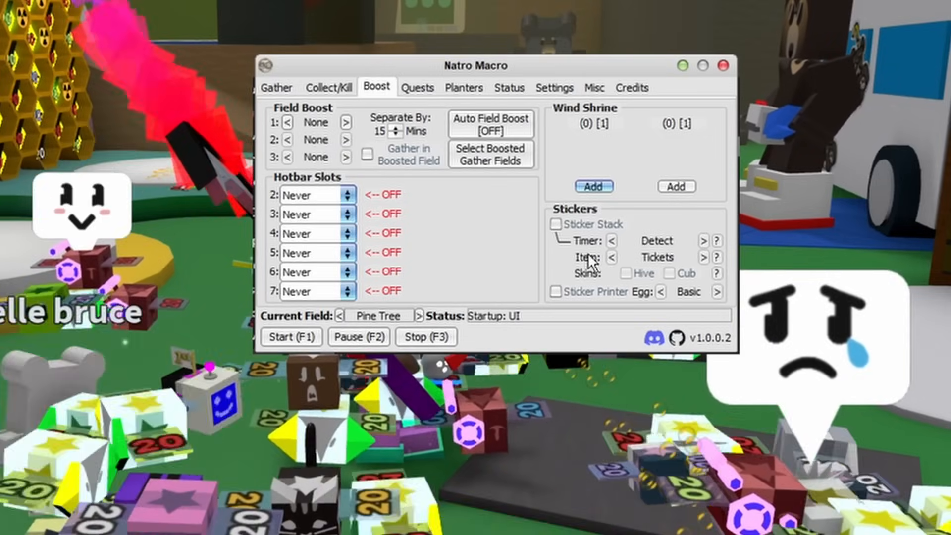
Enable the Polar Bear and Bucko Bee quests, which brings up the Ant Pass auto-enable notice.
{"action": "left_click", "coordinate": [554, 292]}
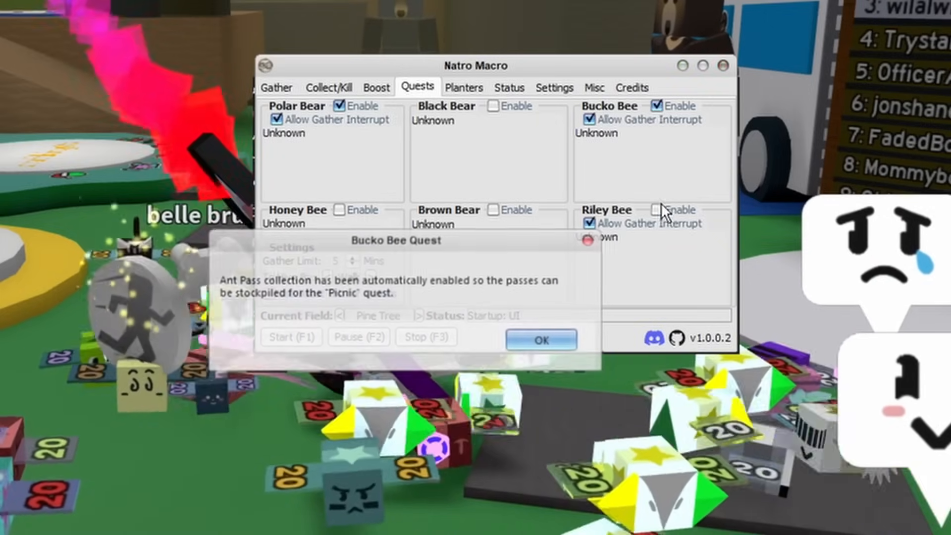
Dismiss the Ant Pass notice and keep Ant, Glue and Robo Pass collection enabled.
{"action": "left_click", "coordinate": [542, 340]}
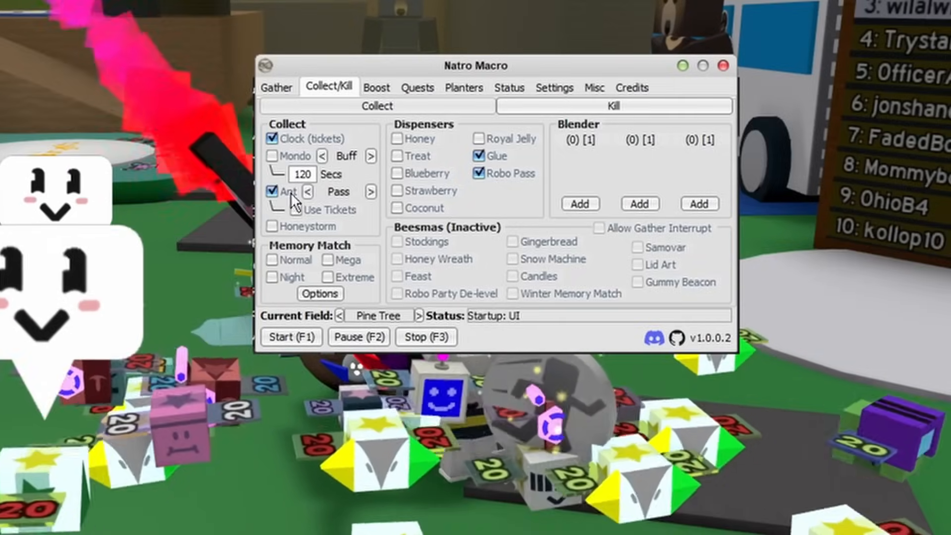
{"action": "left_click", "coordinate": [464, 87]}
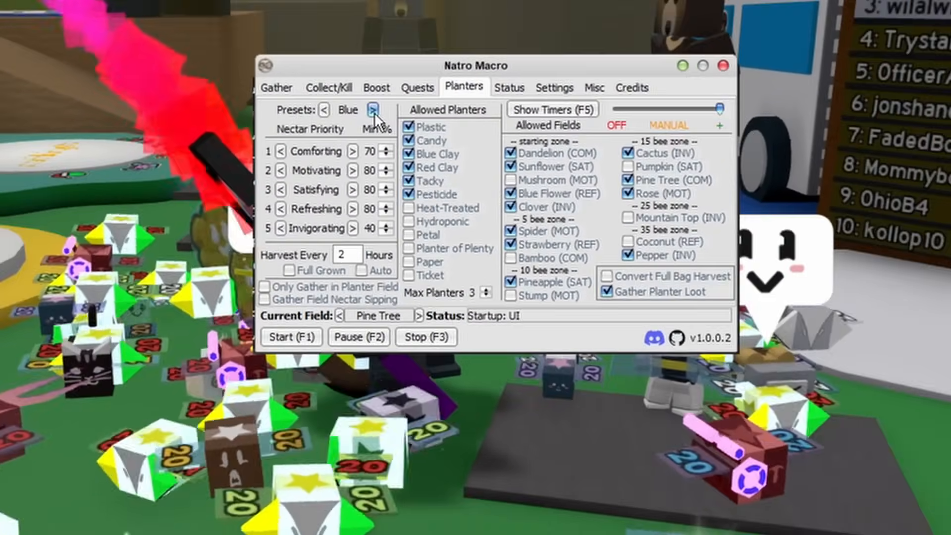
Switch the planter preset to White and decline Only Gather in Planter Field.
{"action": "left_click", "coordinate": [373, 110]}
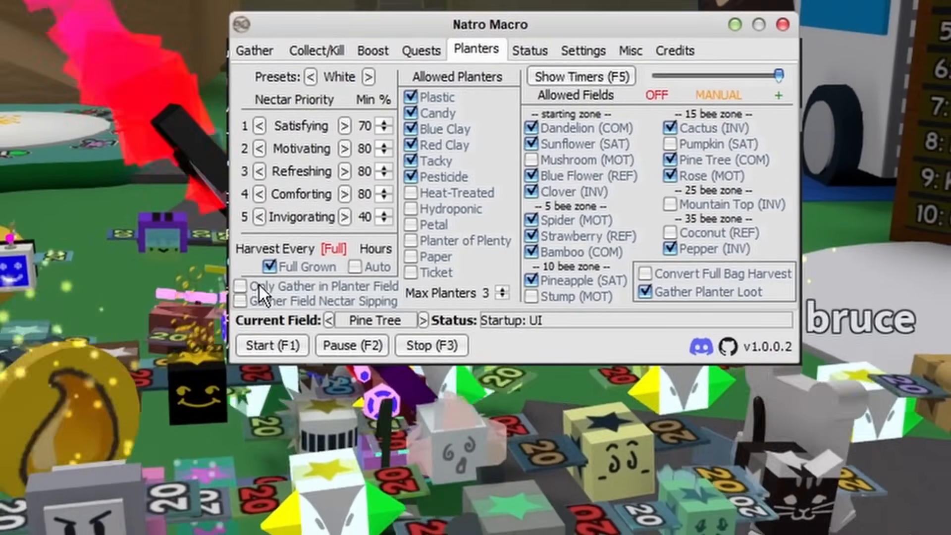
{"action": "left_click", "coordinate": [241, 287]}
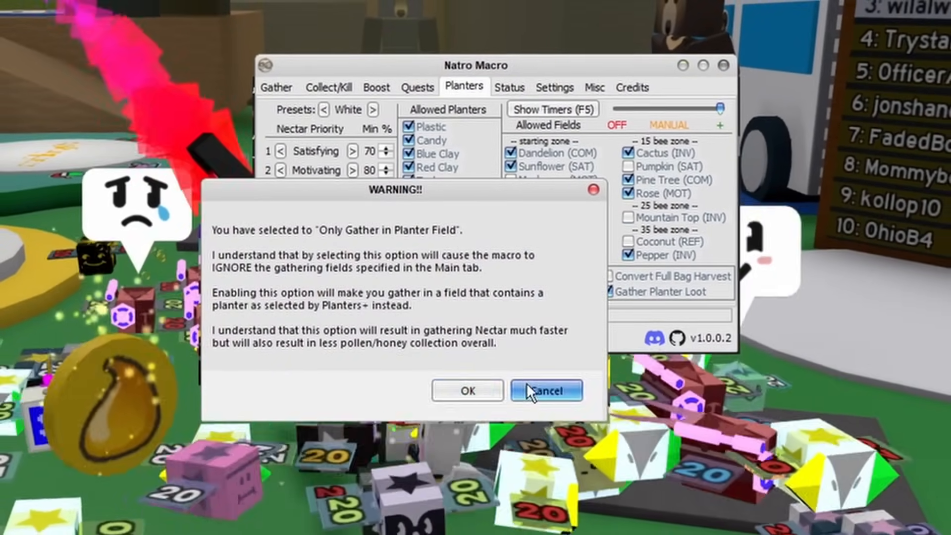
{"action": "left_click", "coordinate": [547, 390]}
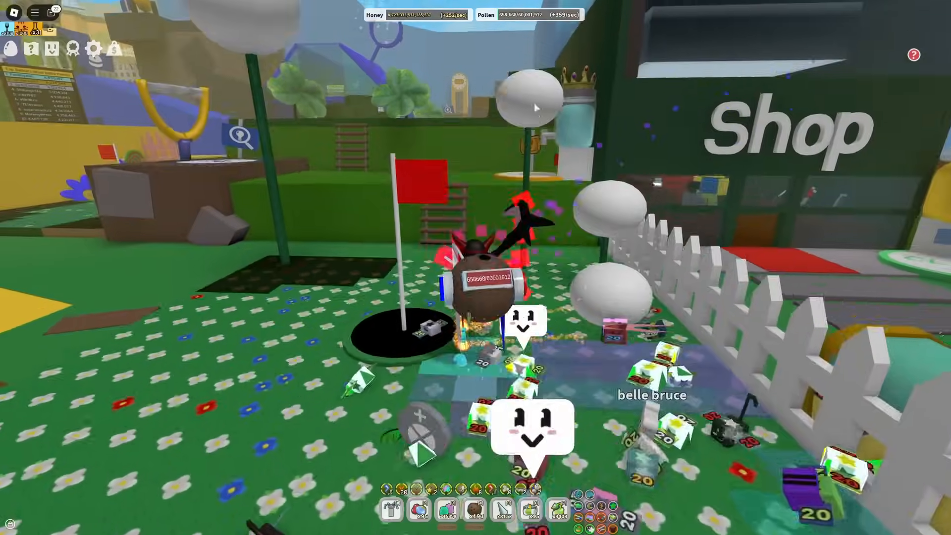
Open Bee Swarm Simulator's settings menu showing promo codes, game options and character stats.
{"action": "left_click", "coordinate": [93, 48]}
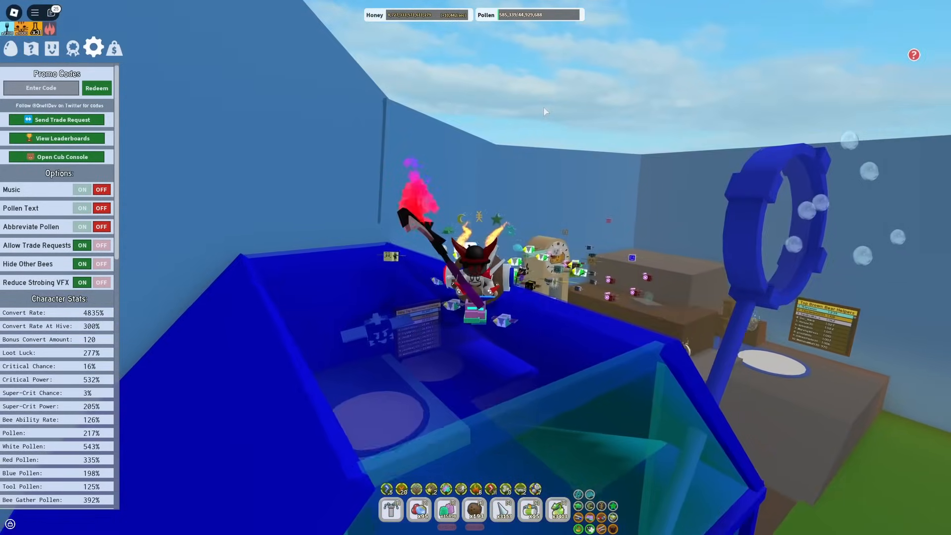